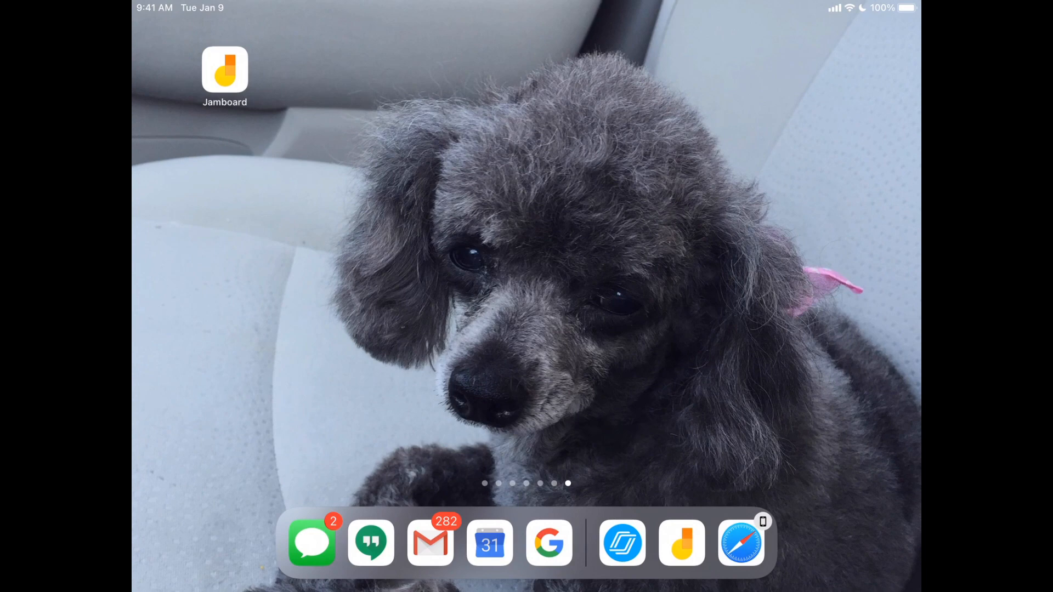
- Create a new blank Google Jamboard file from Drive's New > More menu
click(224, 70)
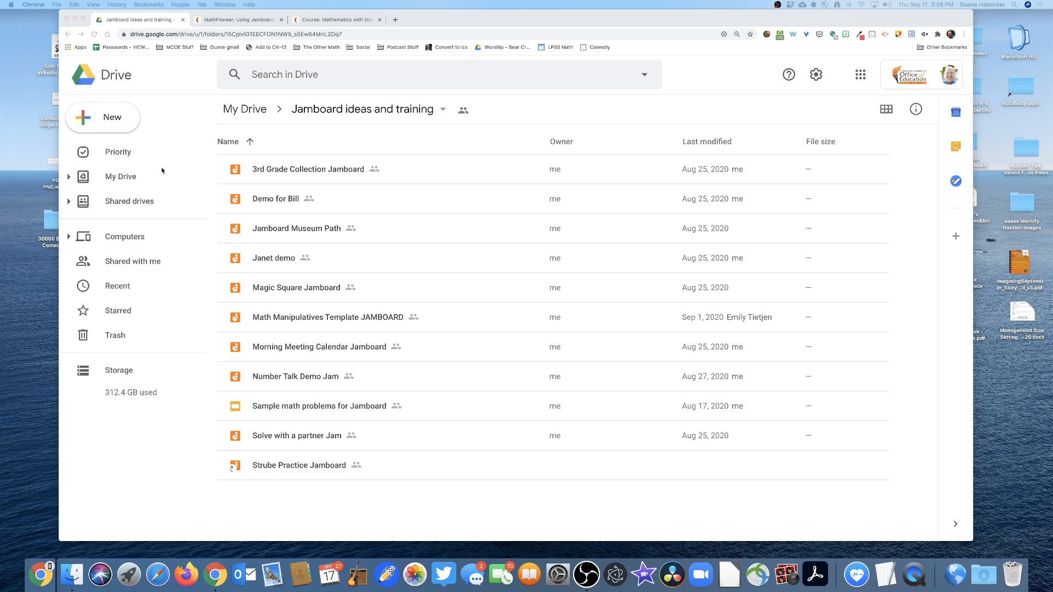
mouse_move(325, 297)
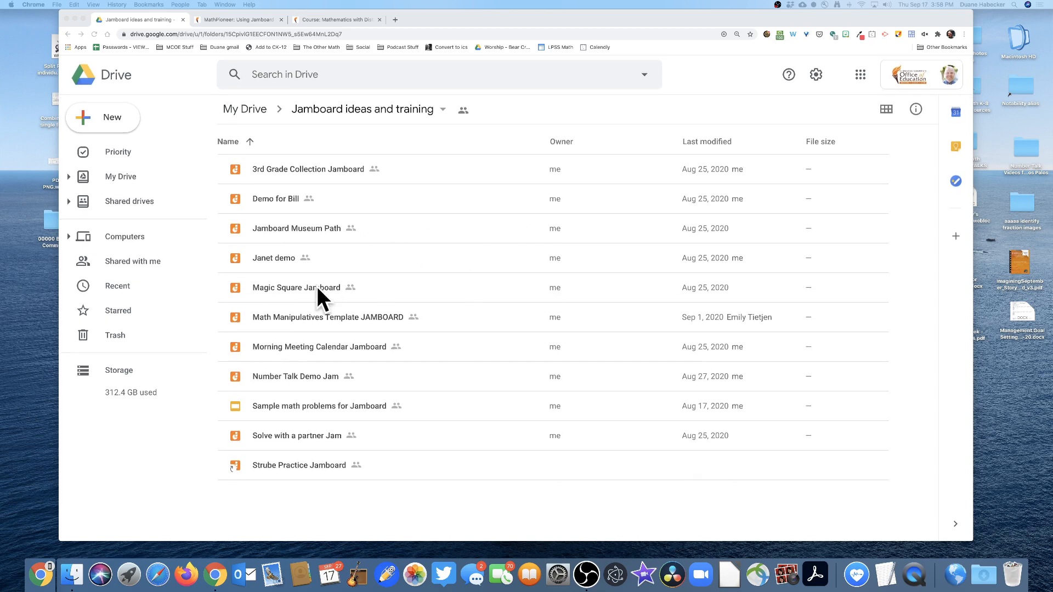
click(103, 117)
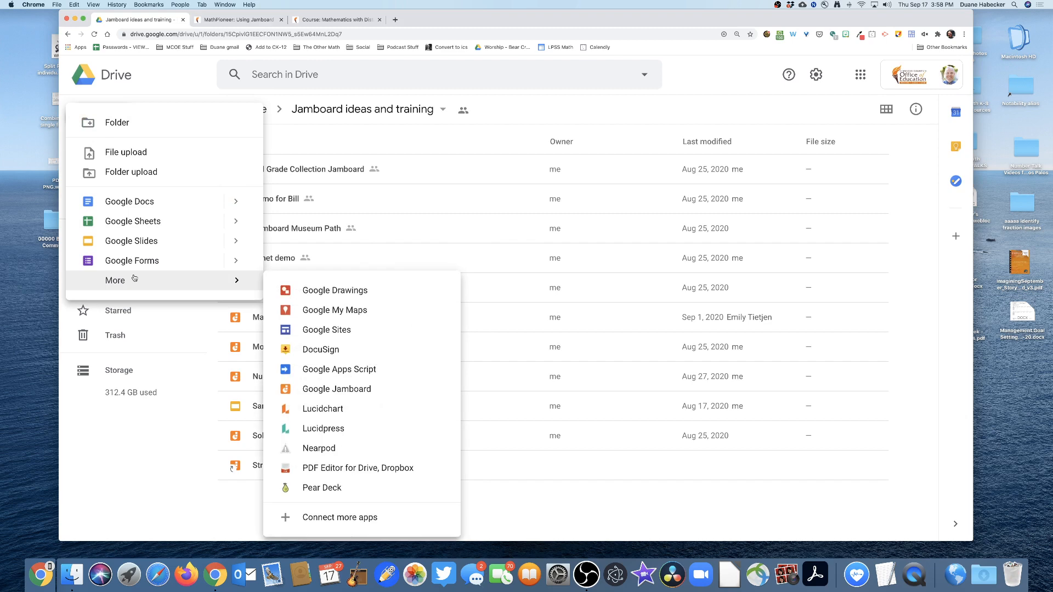
click(337, 389)
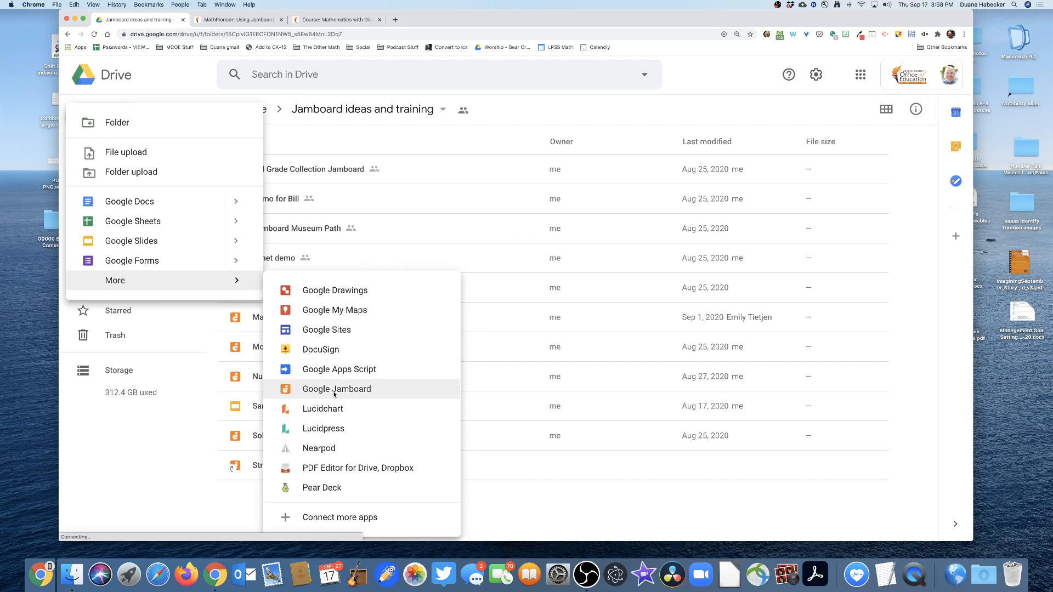
click(336, 388)
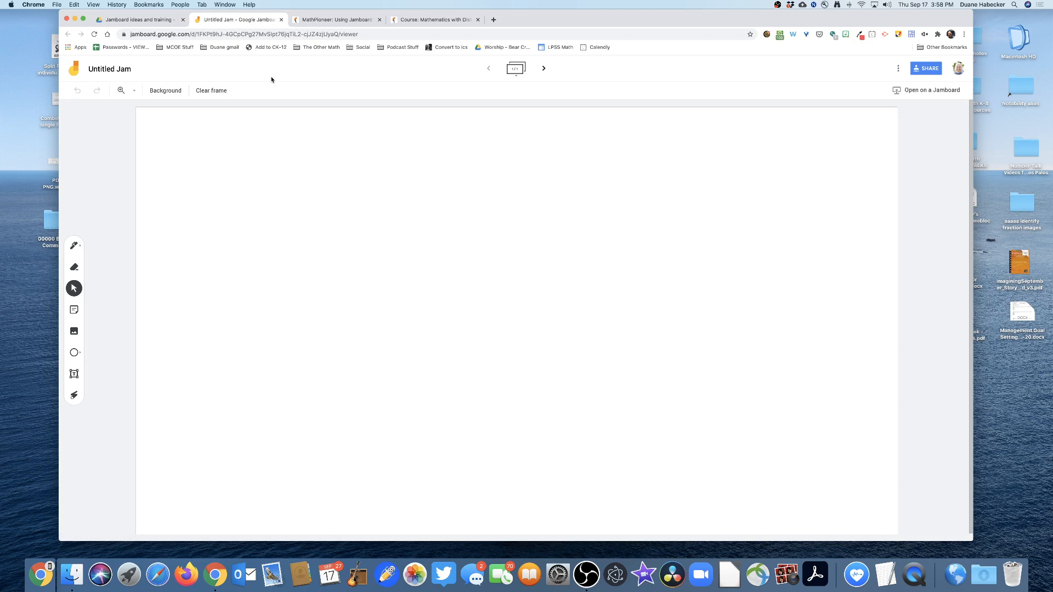
mouse_move(119, 191)
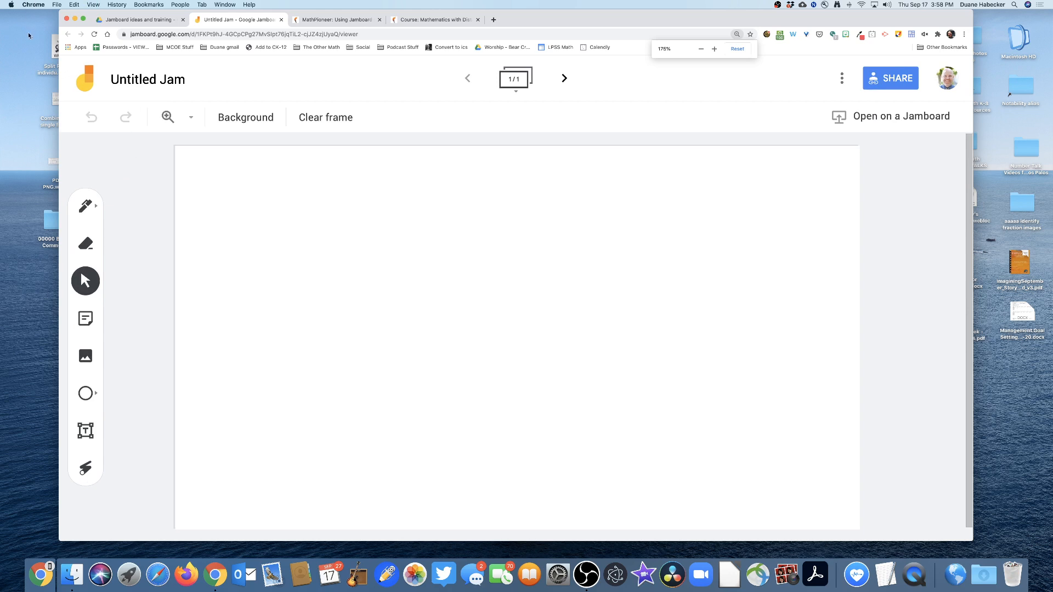
- Rename the untitled jam to 'aaaaaa Number Talk Demo' via the Rename Jam dialog
click(147, 79)
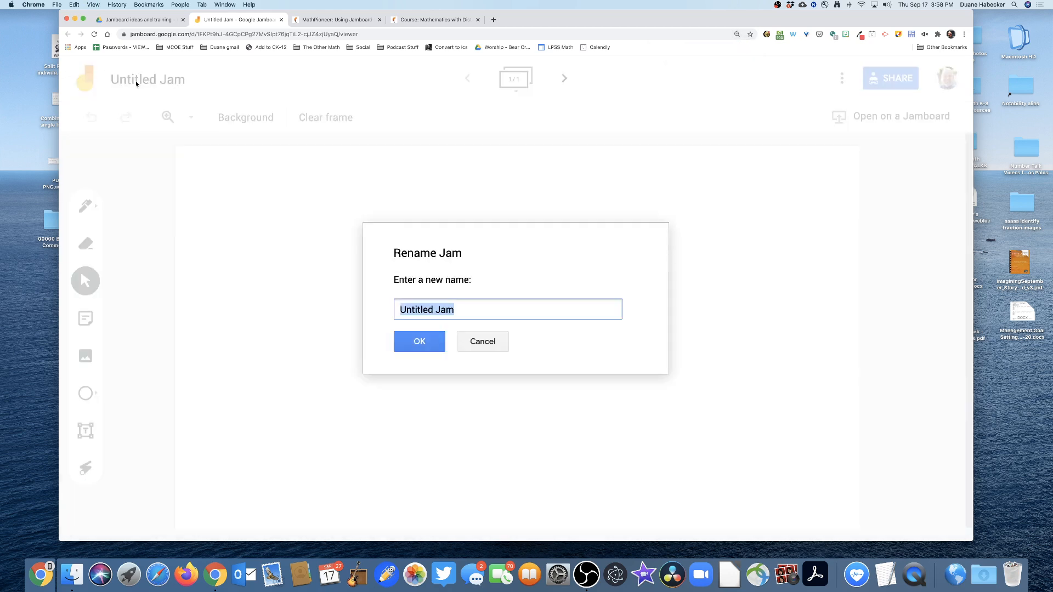
text(aaaaaa Number Talk Demo)
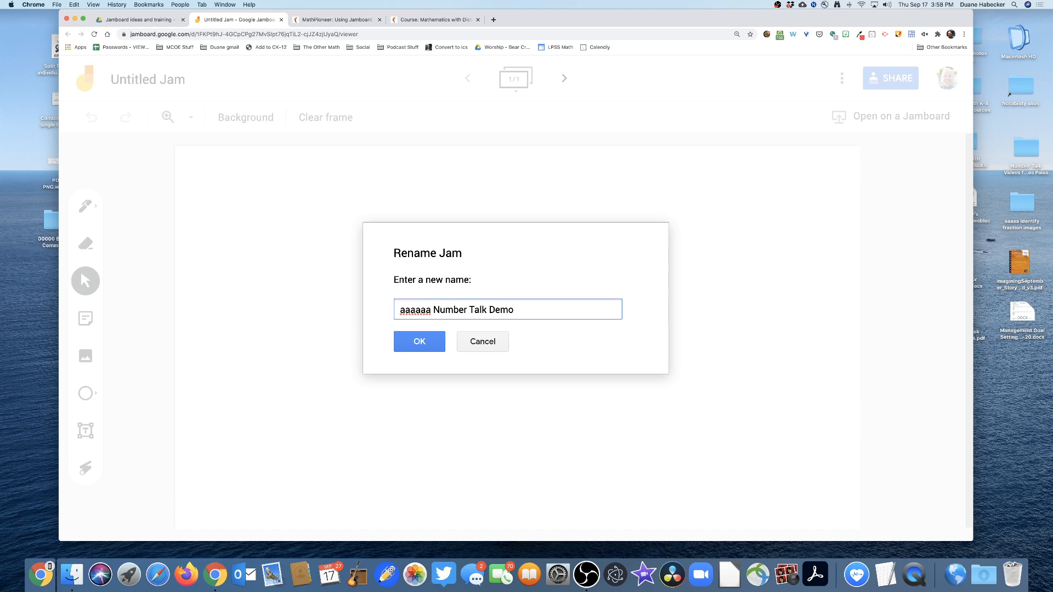
click(419, 341)
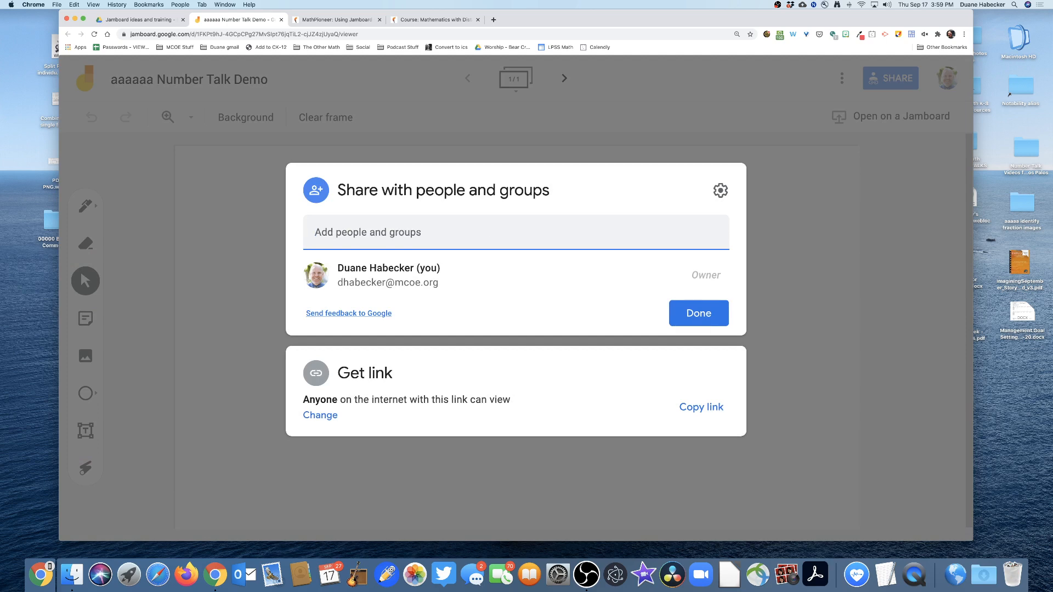
- Close the sharing dialog with Done, showing the blank renamed jam
click(697, 313)
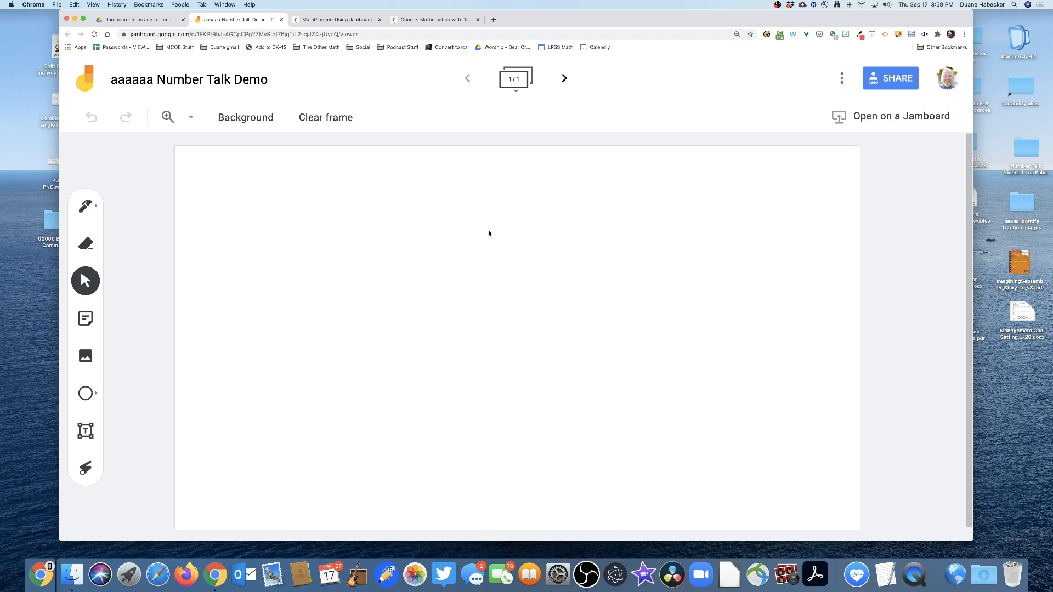
mouse_move(436, 226)
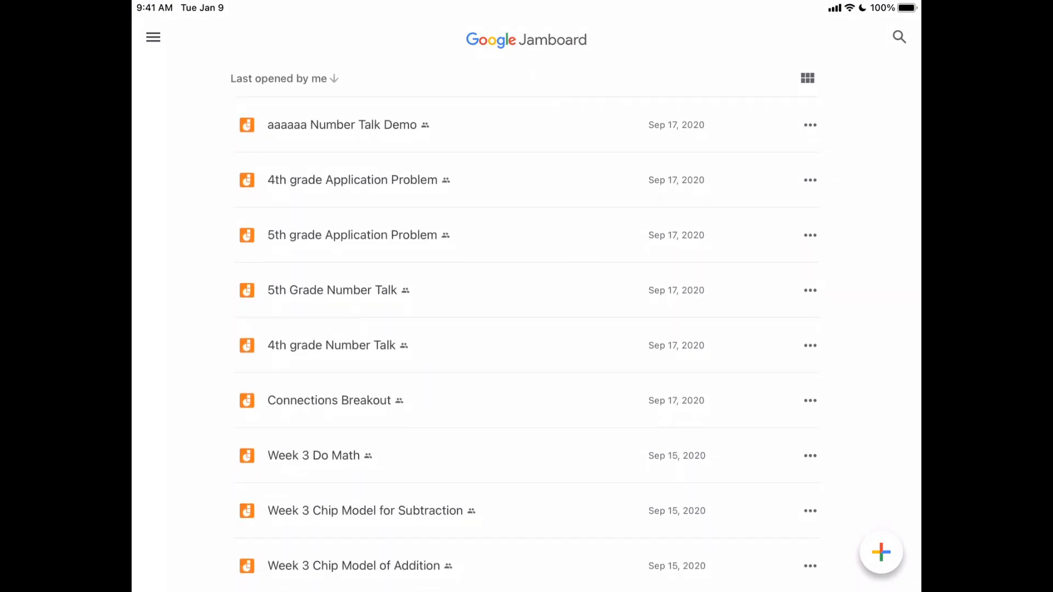
- Handwrite 28 + 36 near the board centre, box it, and draw a line from the box
click(346, 125)
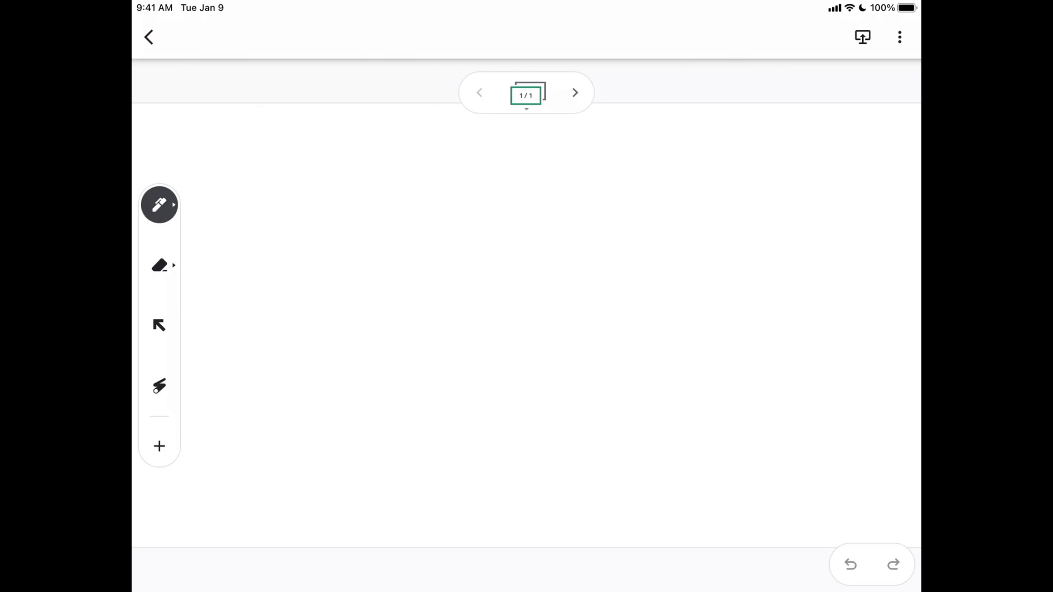
drag(449, 273, 435, 309)
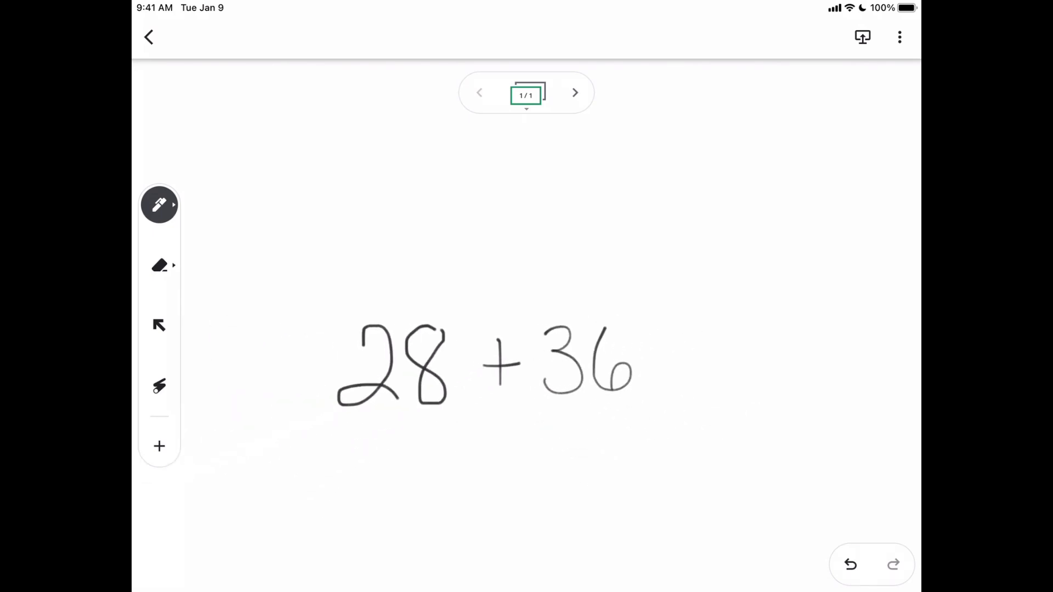
drag(322, 289, 699, 430)
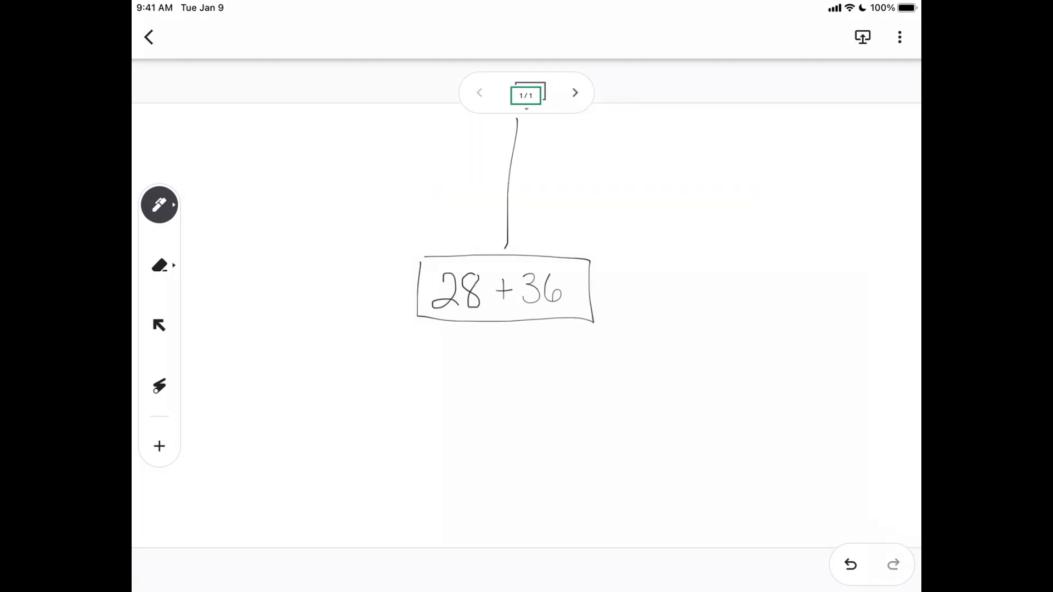
drag(181, 307, 417, 304)
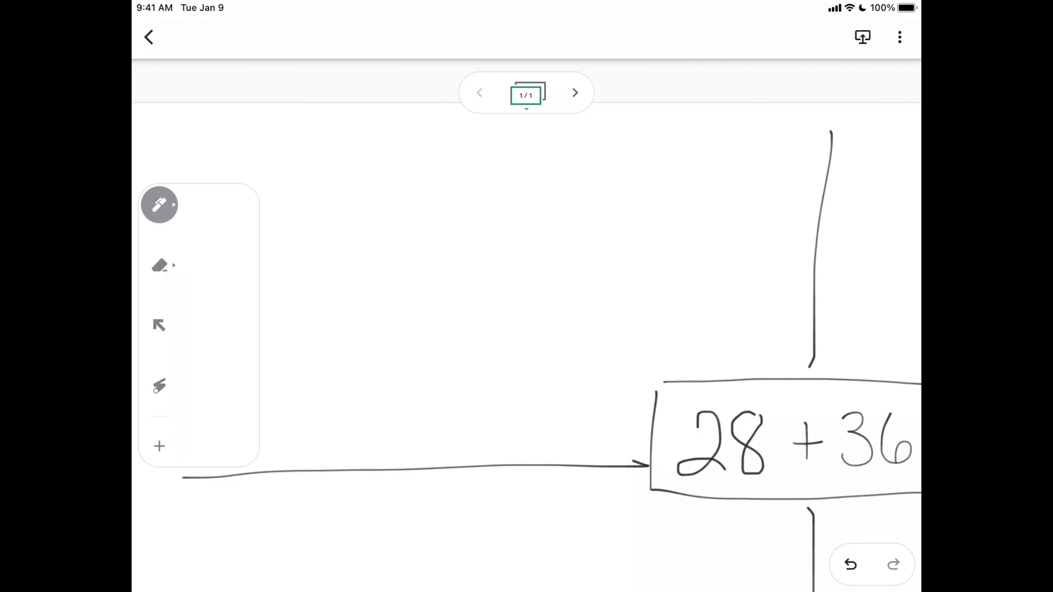
- Show the pen tool's style and colour choices beside the boxed 28 + 36
click(160, 206)
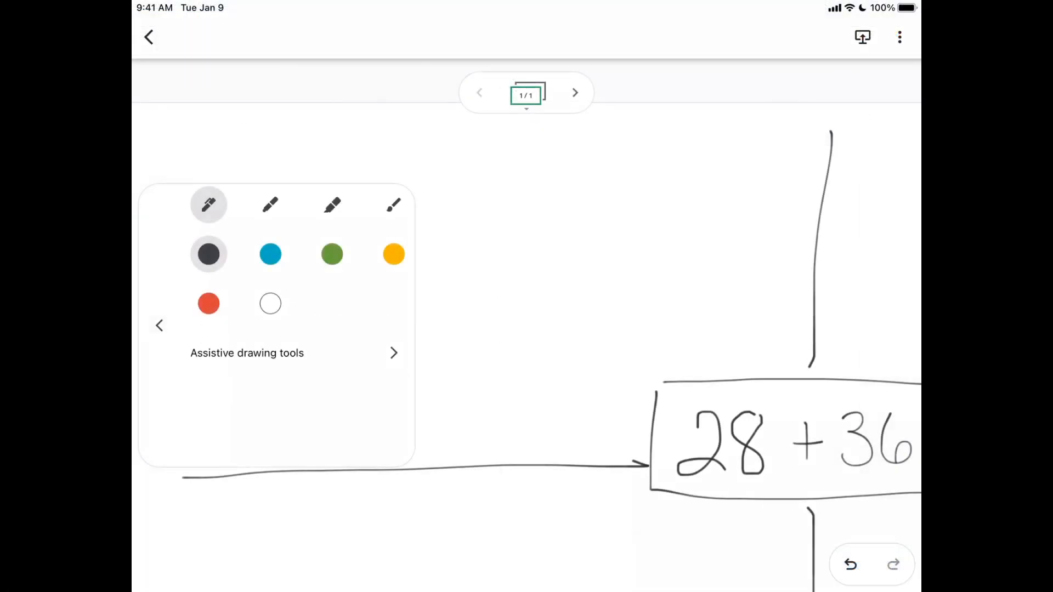
- Write 28 + 36 in black top-left, split into 20, 8, 30, 6, and add the tens
click(159, 205)
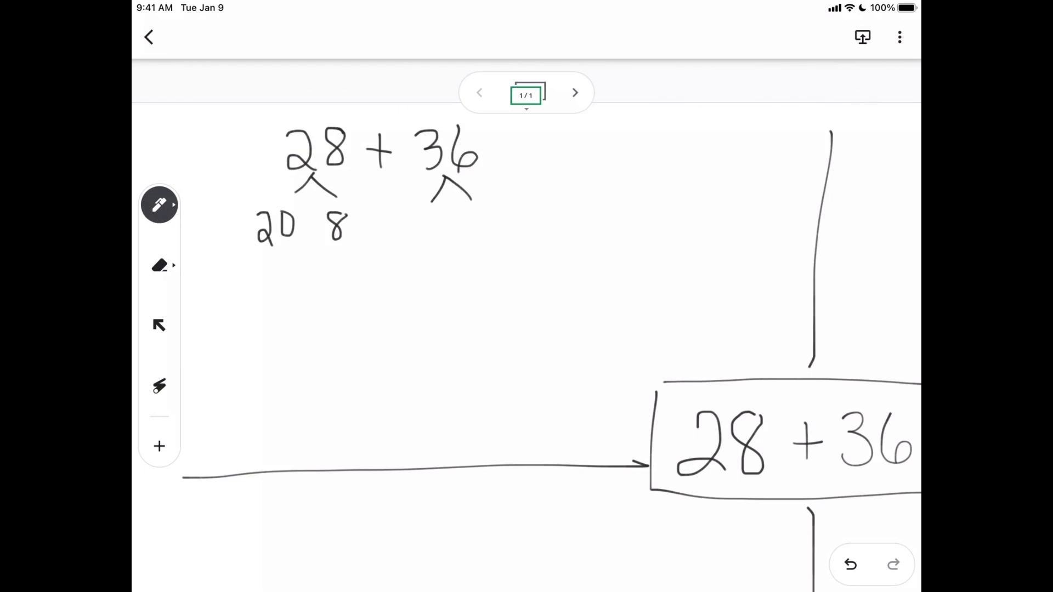
drag(427, 208, 414, 238)
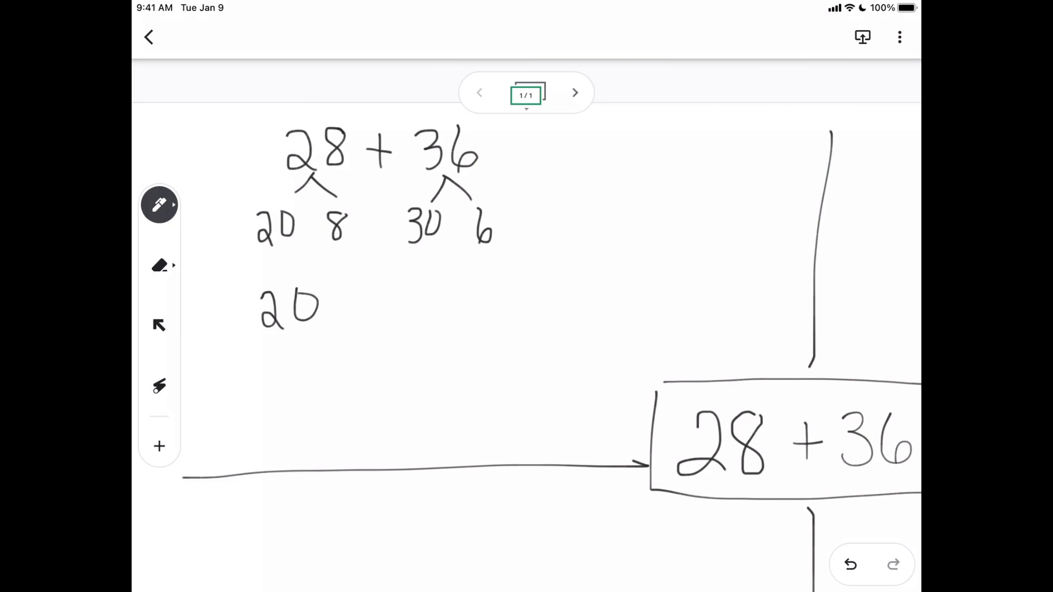
drag(343, 309, 423, 310)
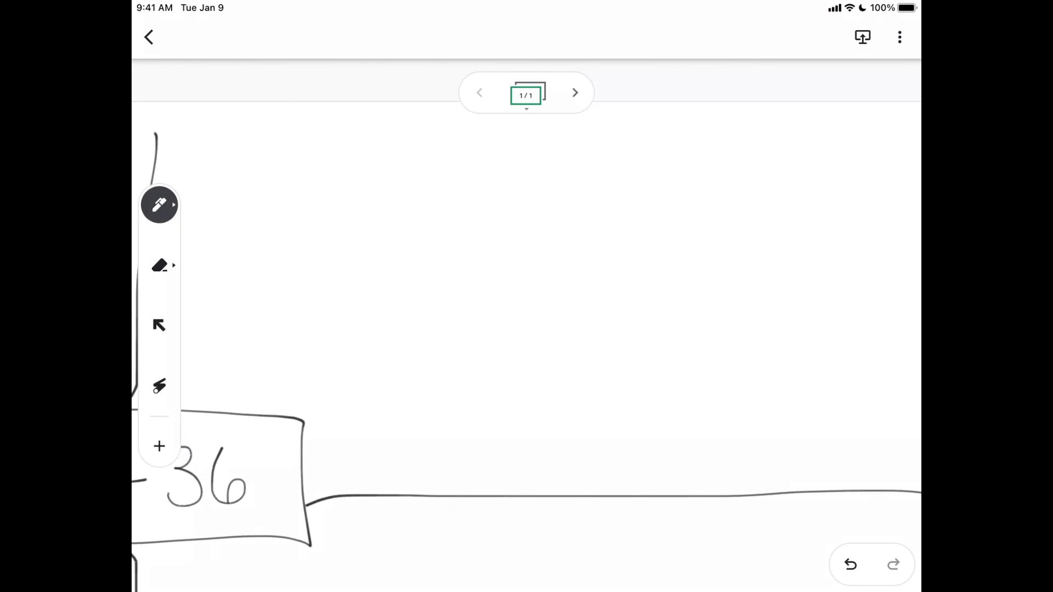
- Write 28 + 36 in blue top-right with an arrow carrying 2 from 36 to 28
click(159, 205)
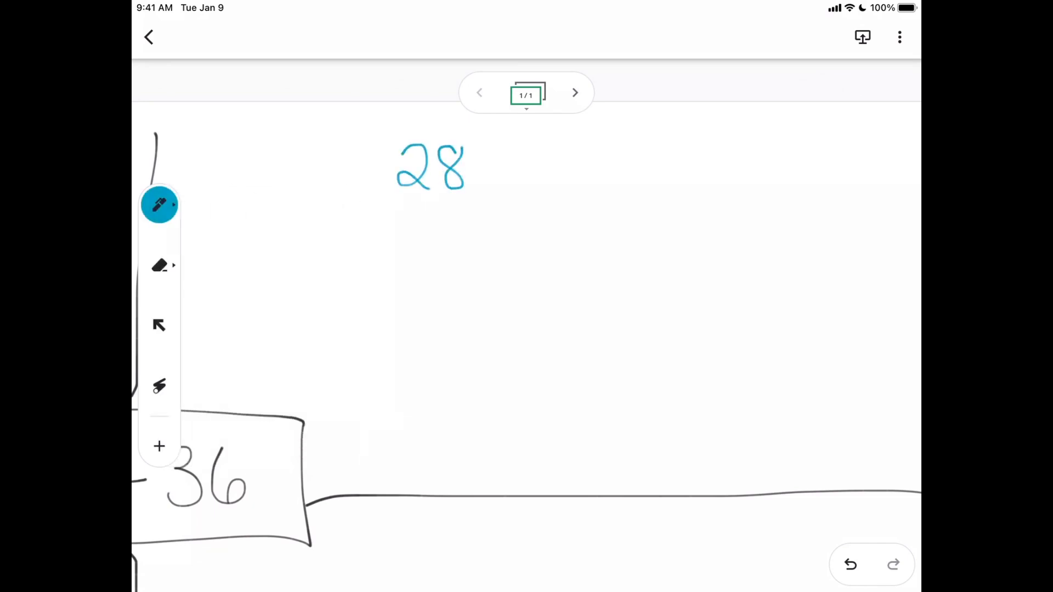
drag(497, 167, 615, 168)
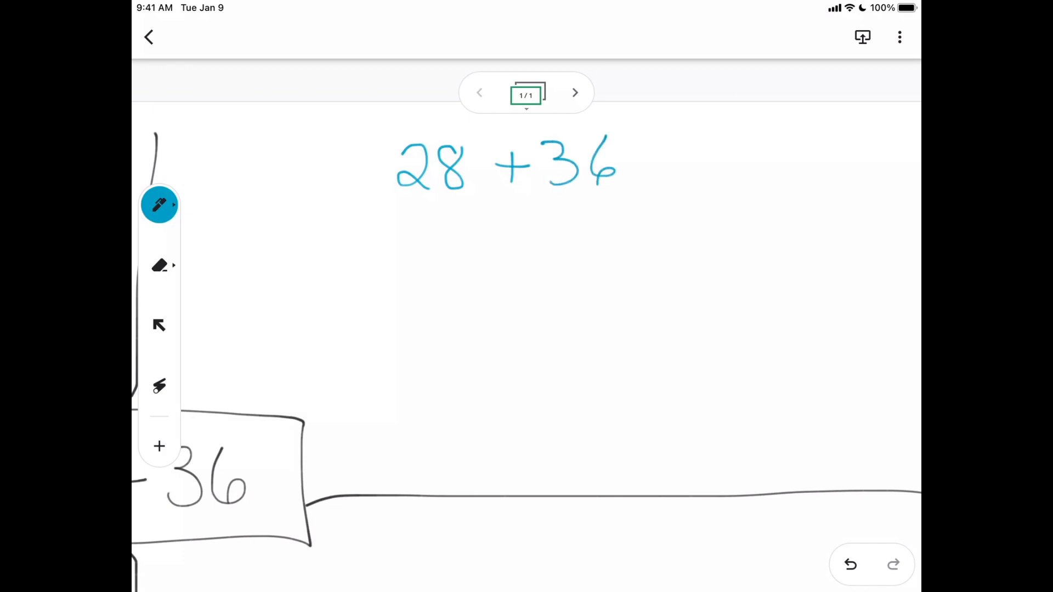
drag(444, 202, 601, 195)
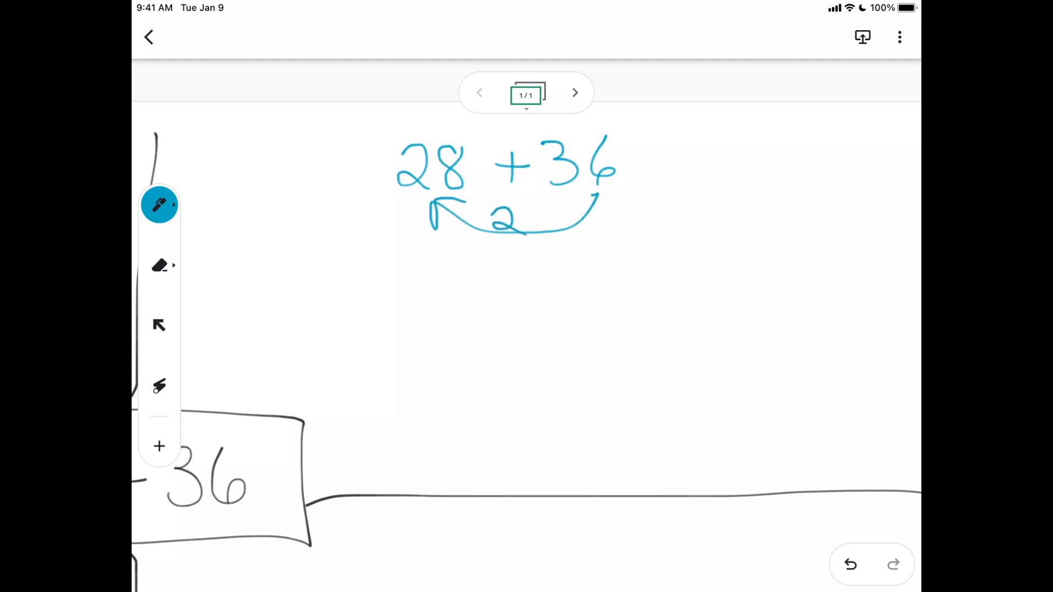
drag(430, 263, 417, 302)
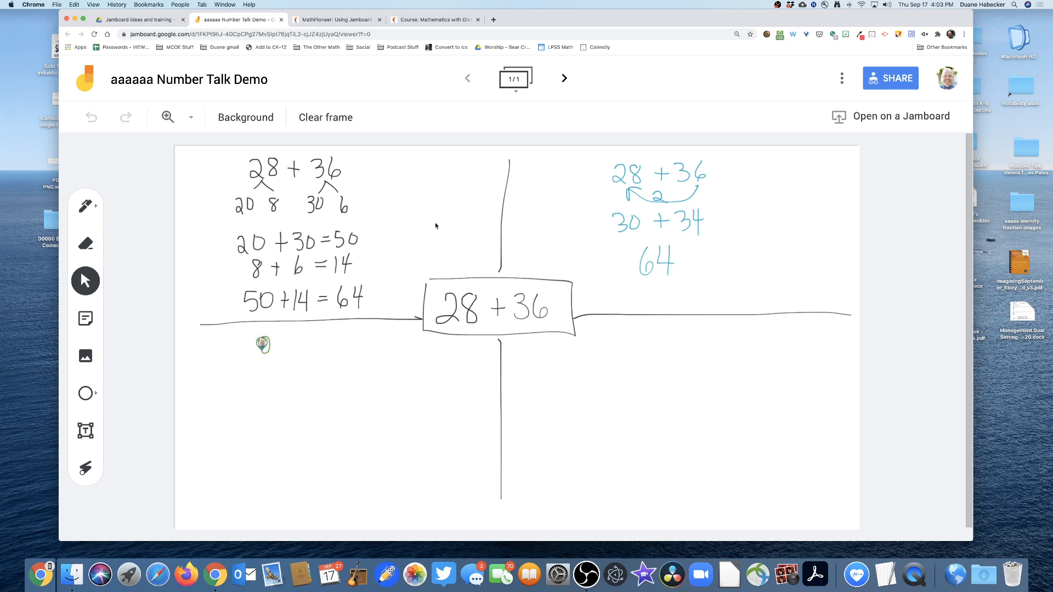
- Write 28 + 36 in green bottom-left, split 36 into 30 and 6, reaching 58
drag(266, 345, 313, 349)
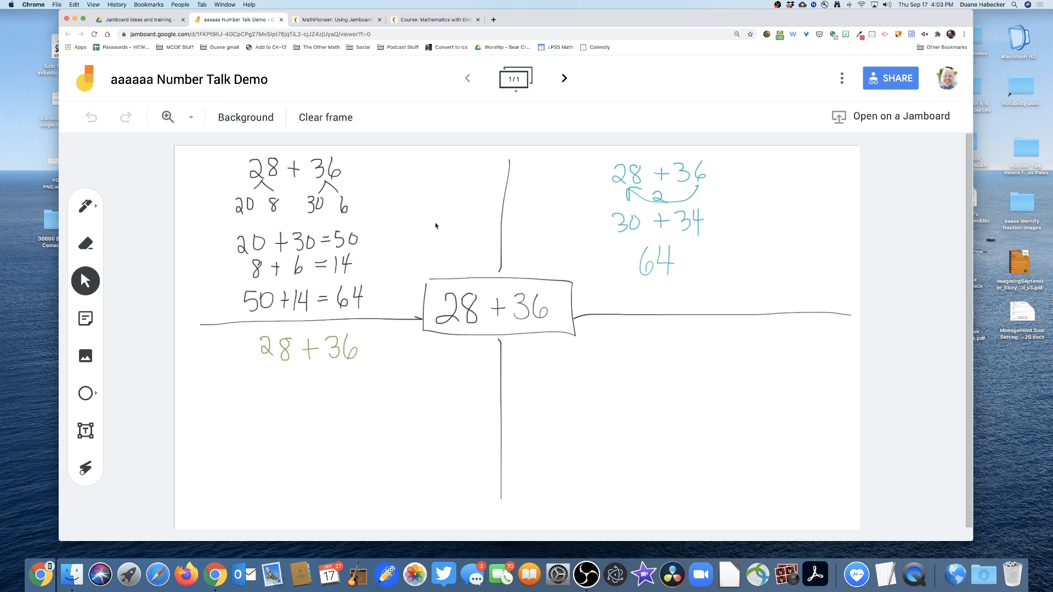
drag(326, 366, 356, 386)
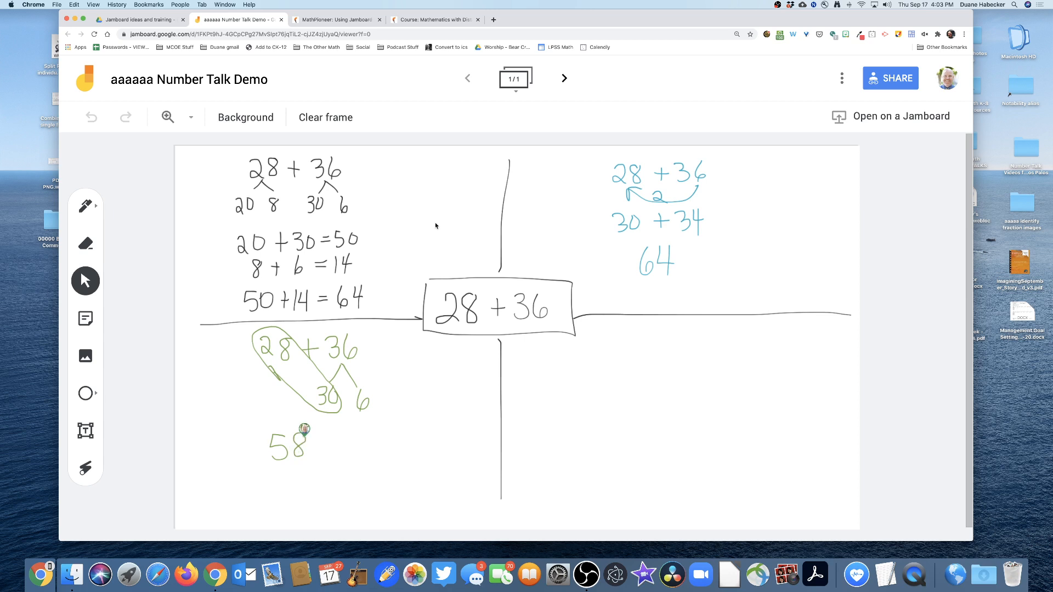
mouse_move(326, 429)
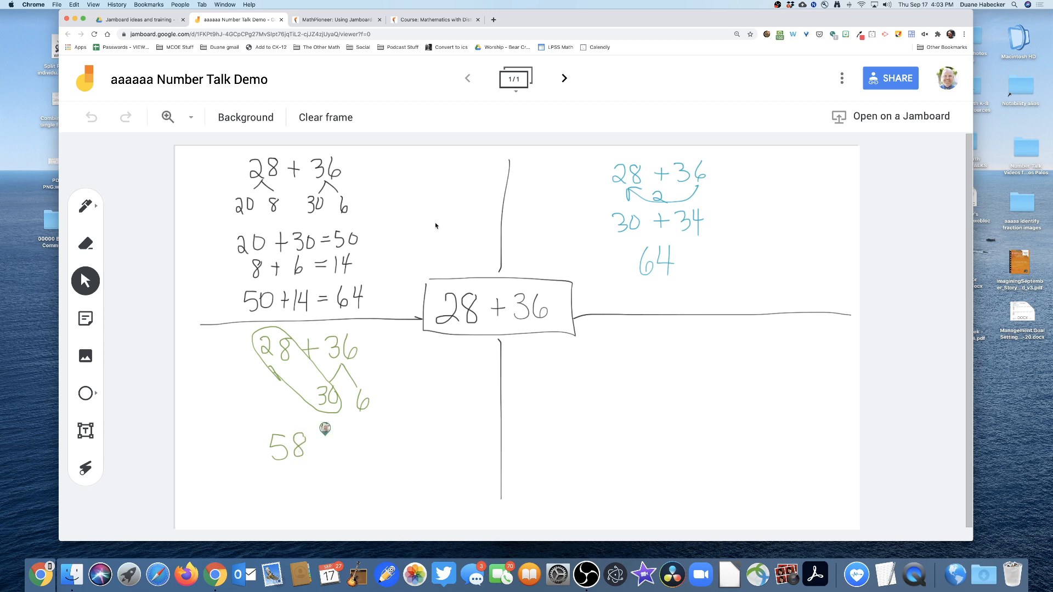